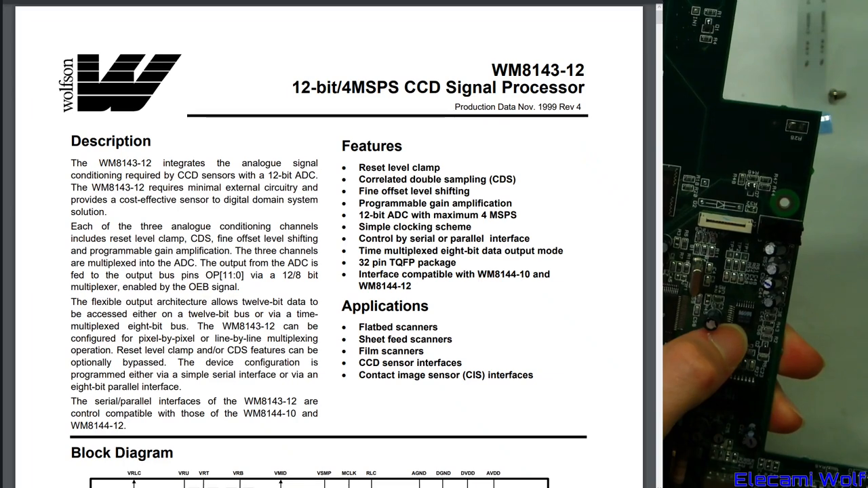
scroll(down, 3)
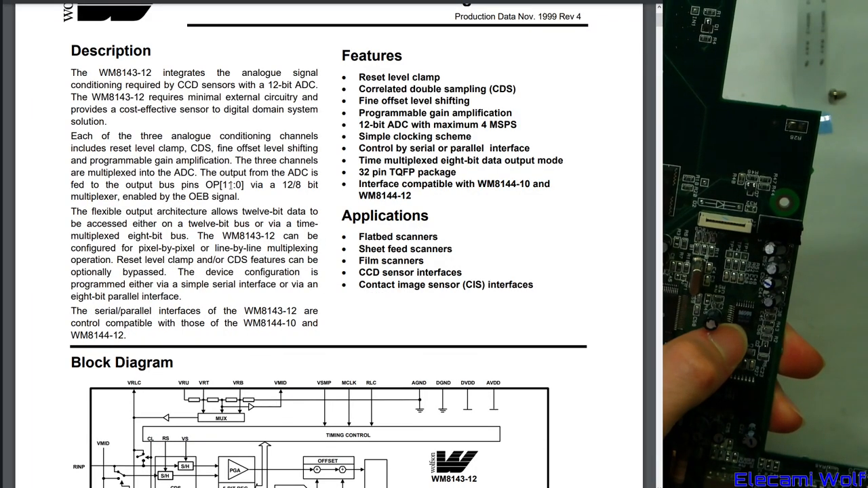
scroll(down, 3)
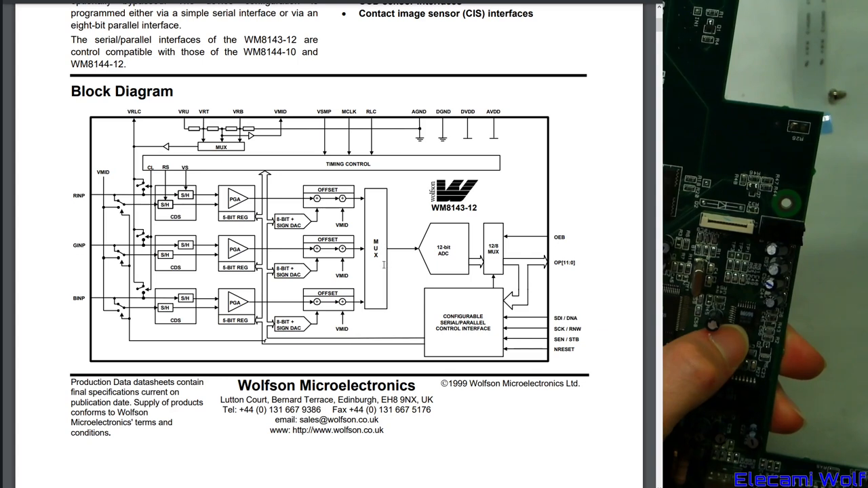
mouse_move(461, 266)
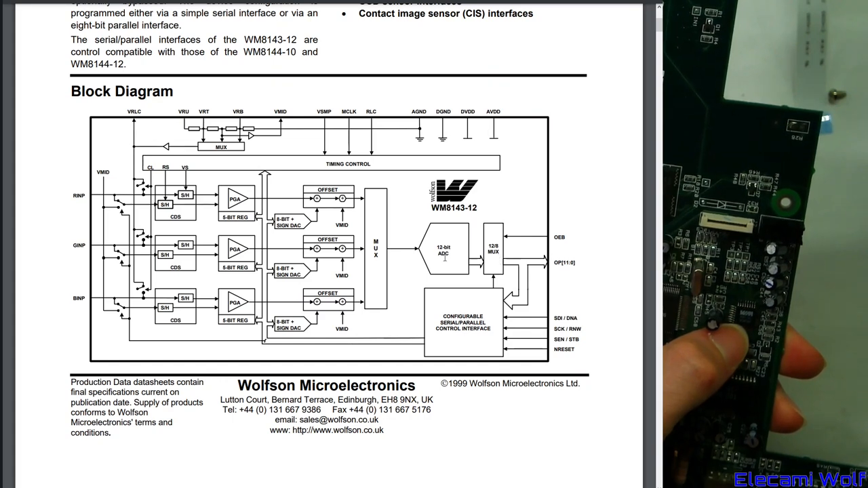
scroll(down, 3)
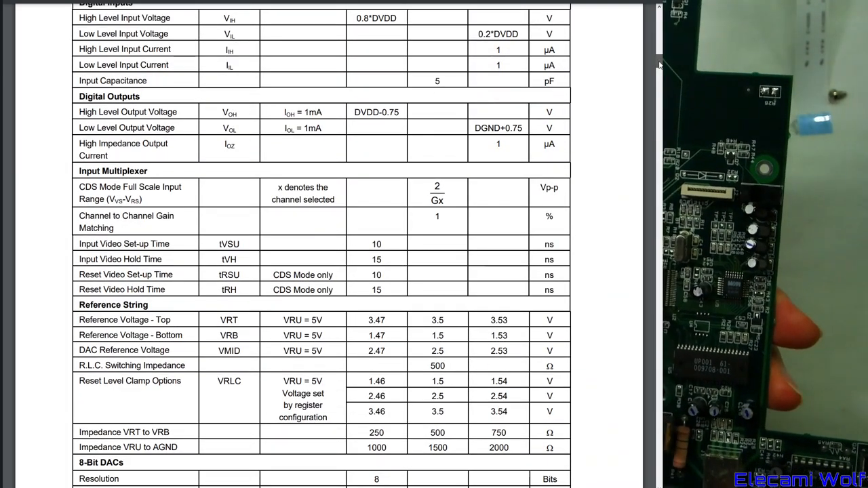
scroll(down, 3)
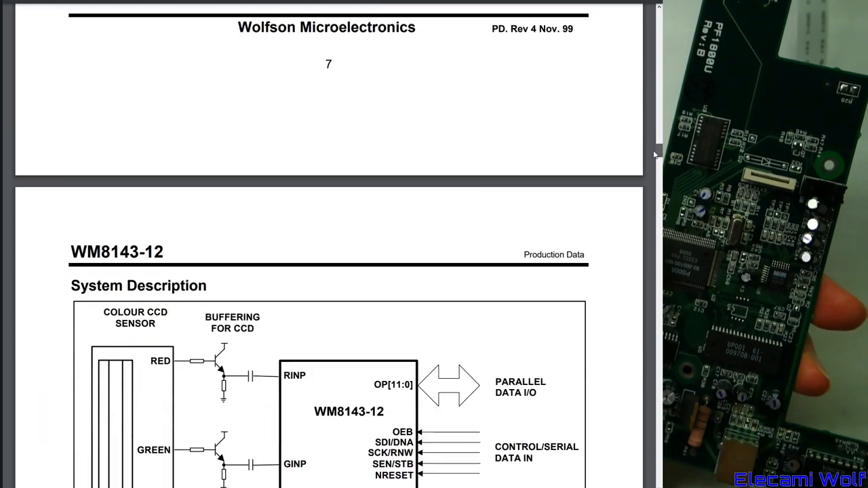
scroll(down, 3)
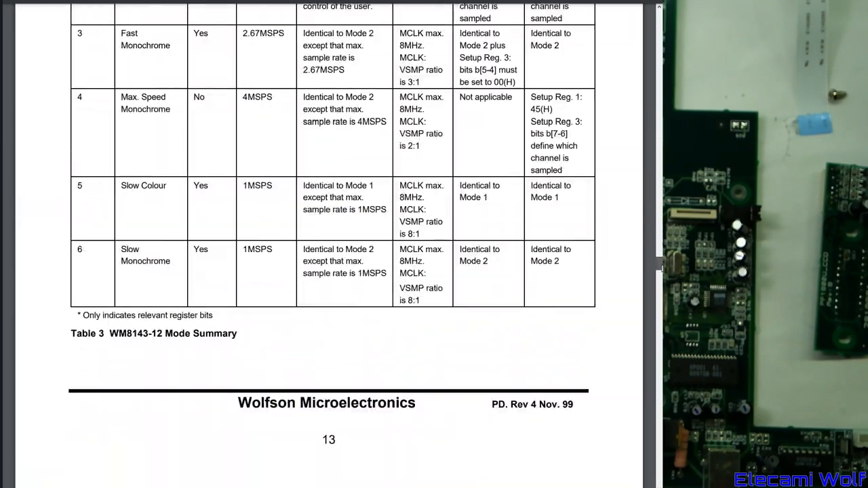
scroll(down, 3)
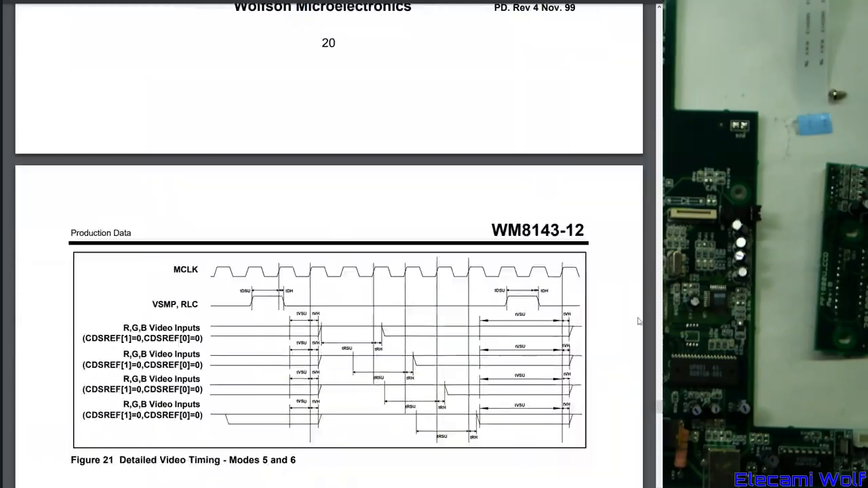